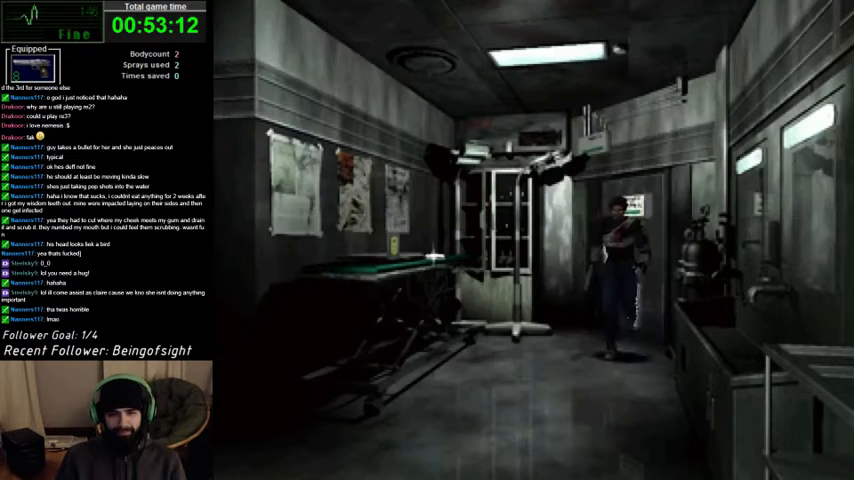
key(tab)
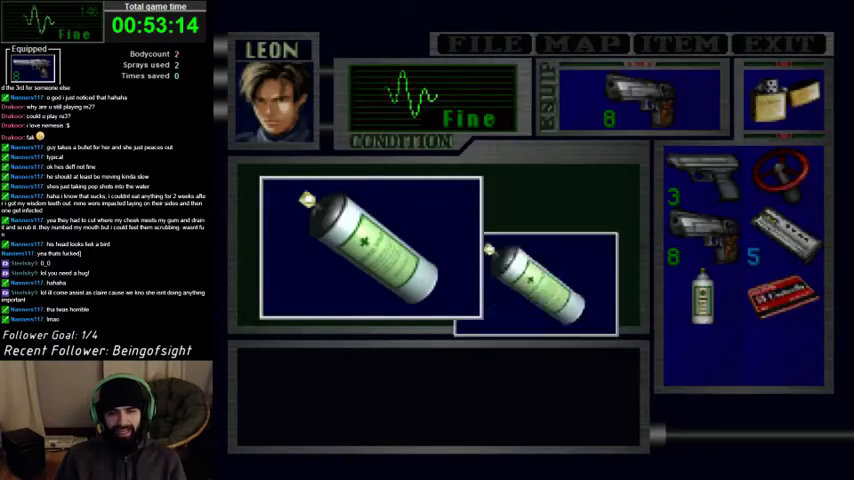